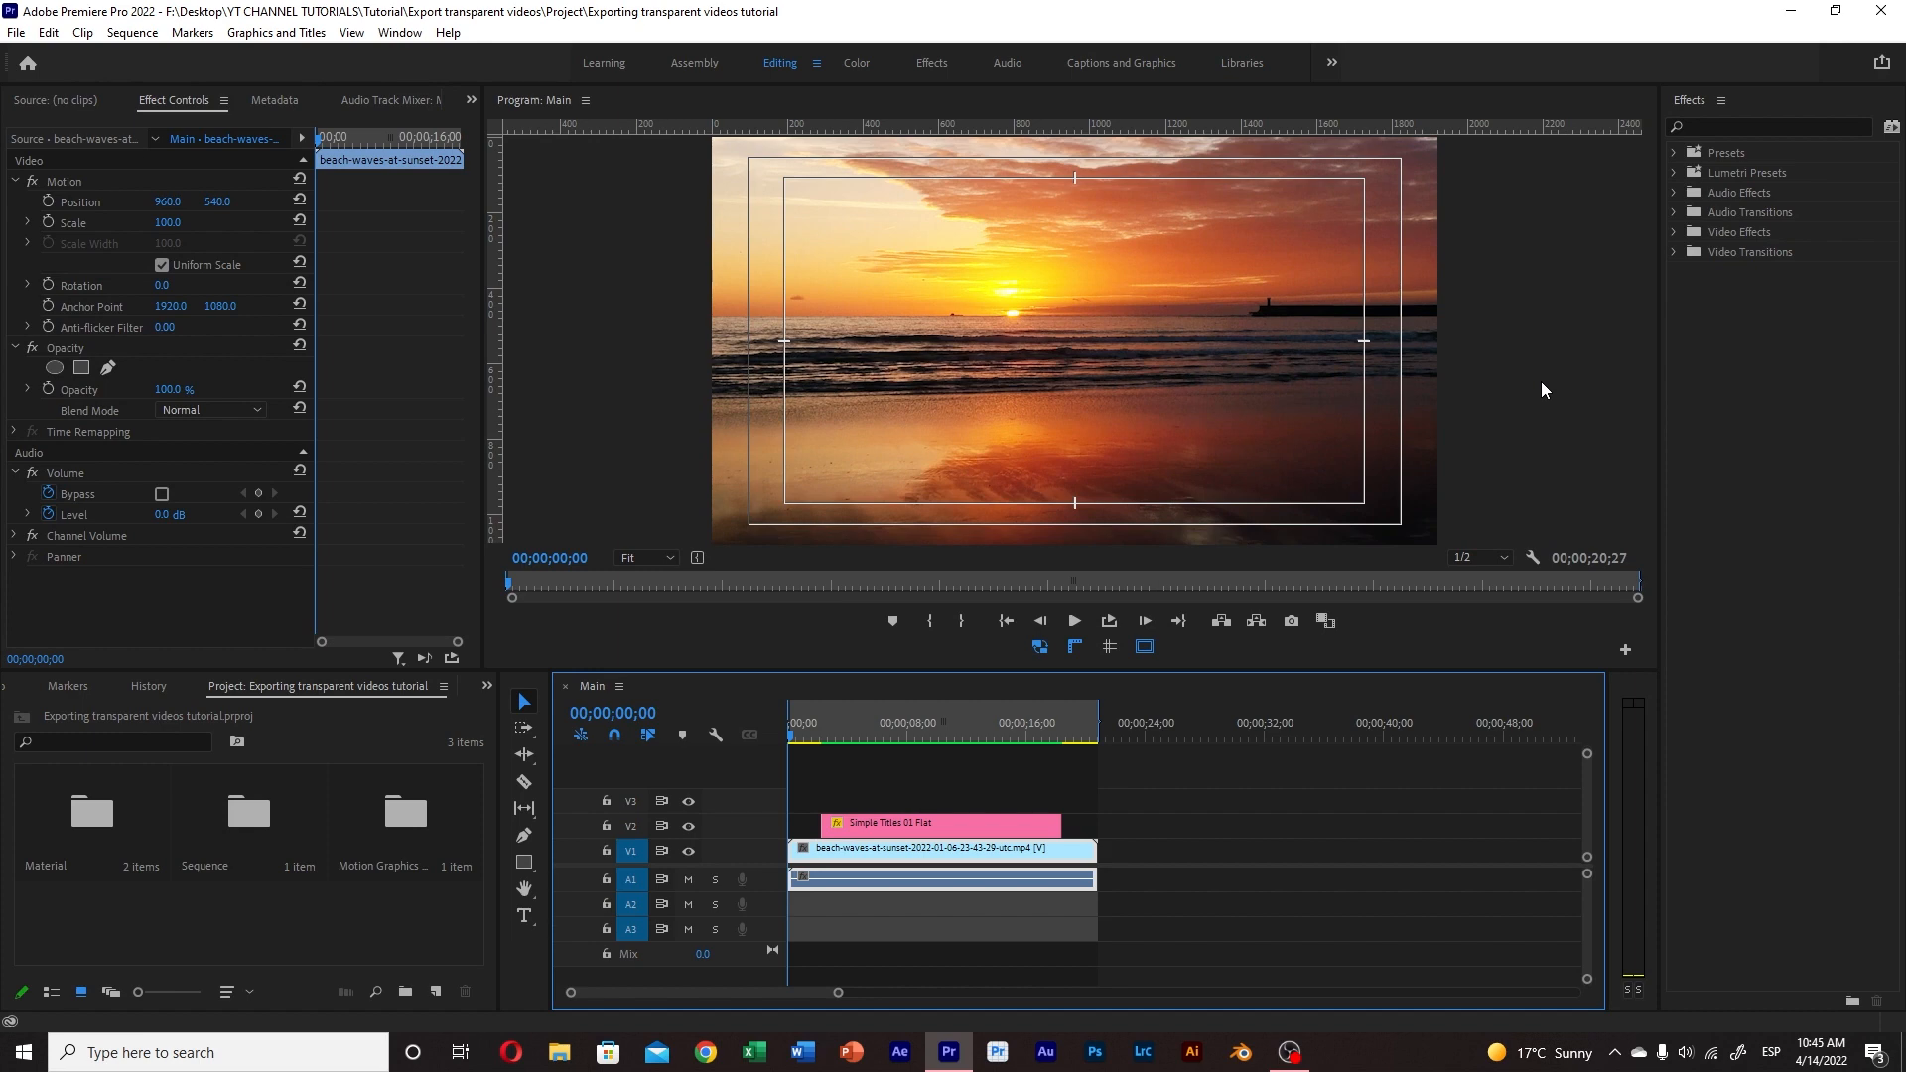
- Scrub the playhead through the sequence to preview the GIVE A LIKE title
{"action": "left_click", "coordinate": [840, 738]}
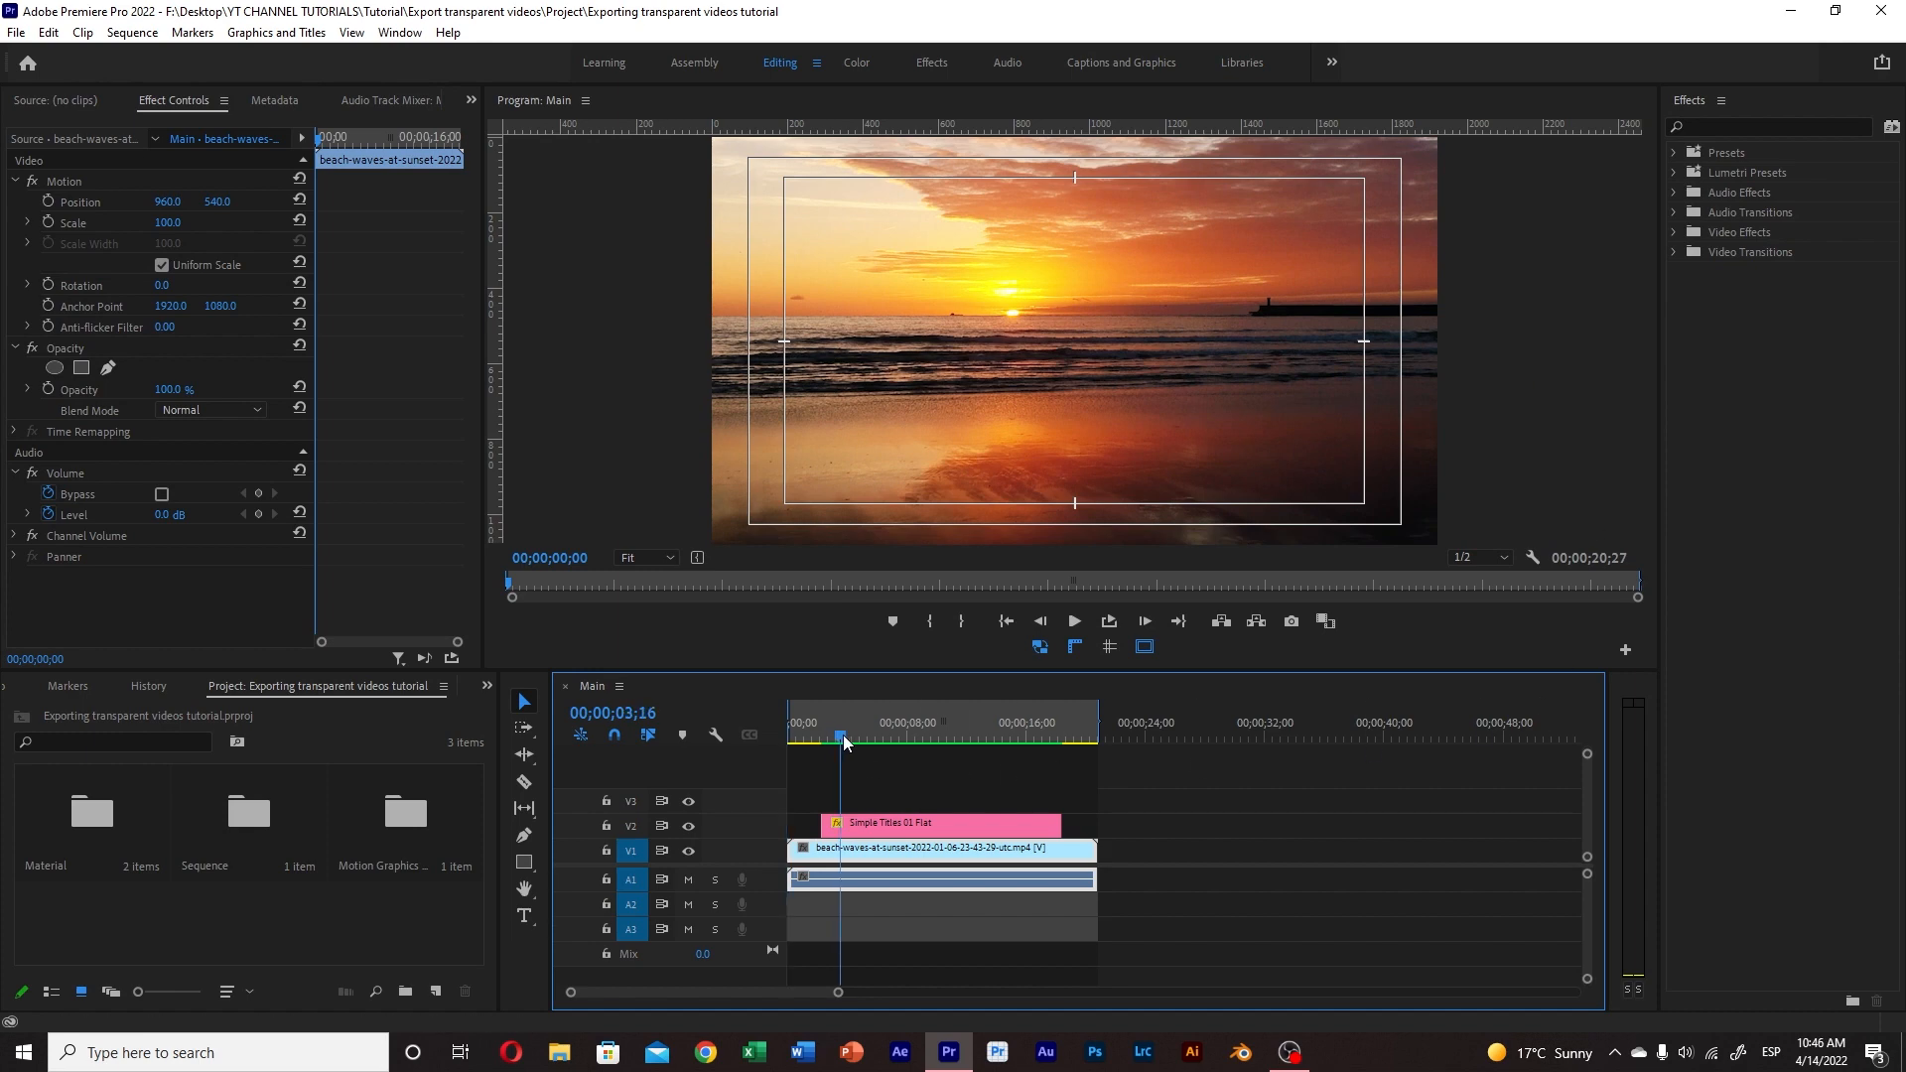
{"action": "left_click", "coordinate": [1035, 736]}
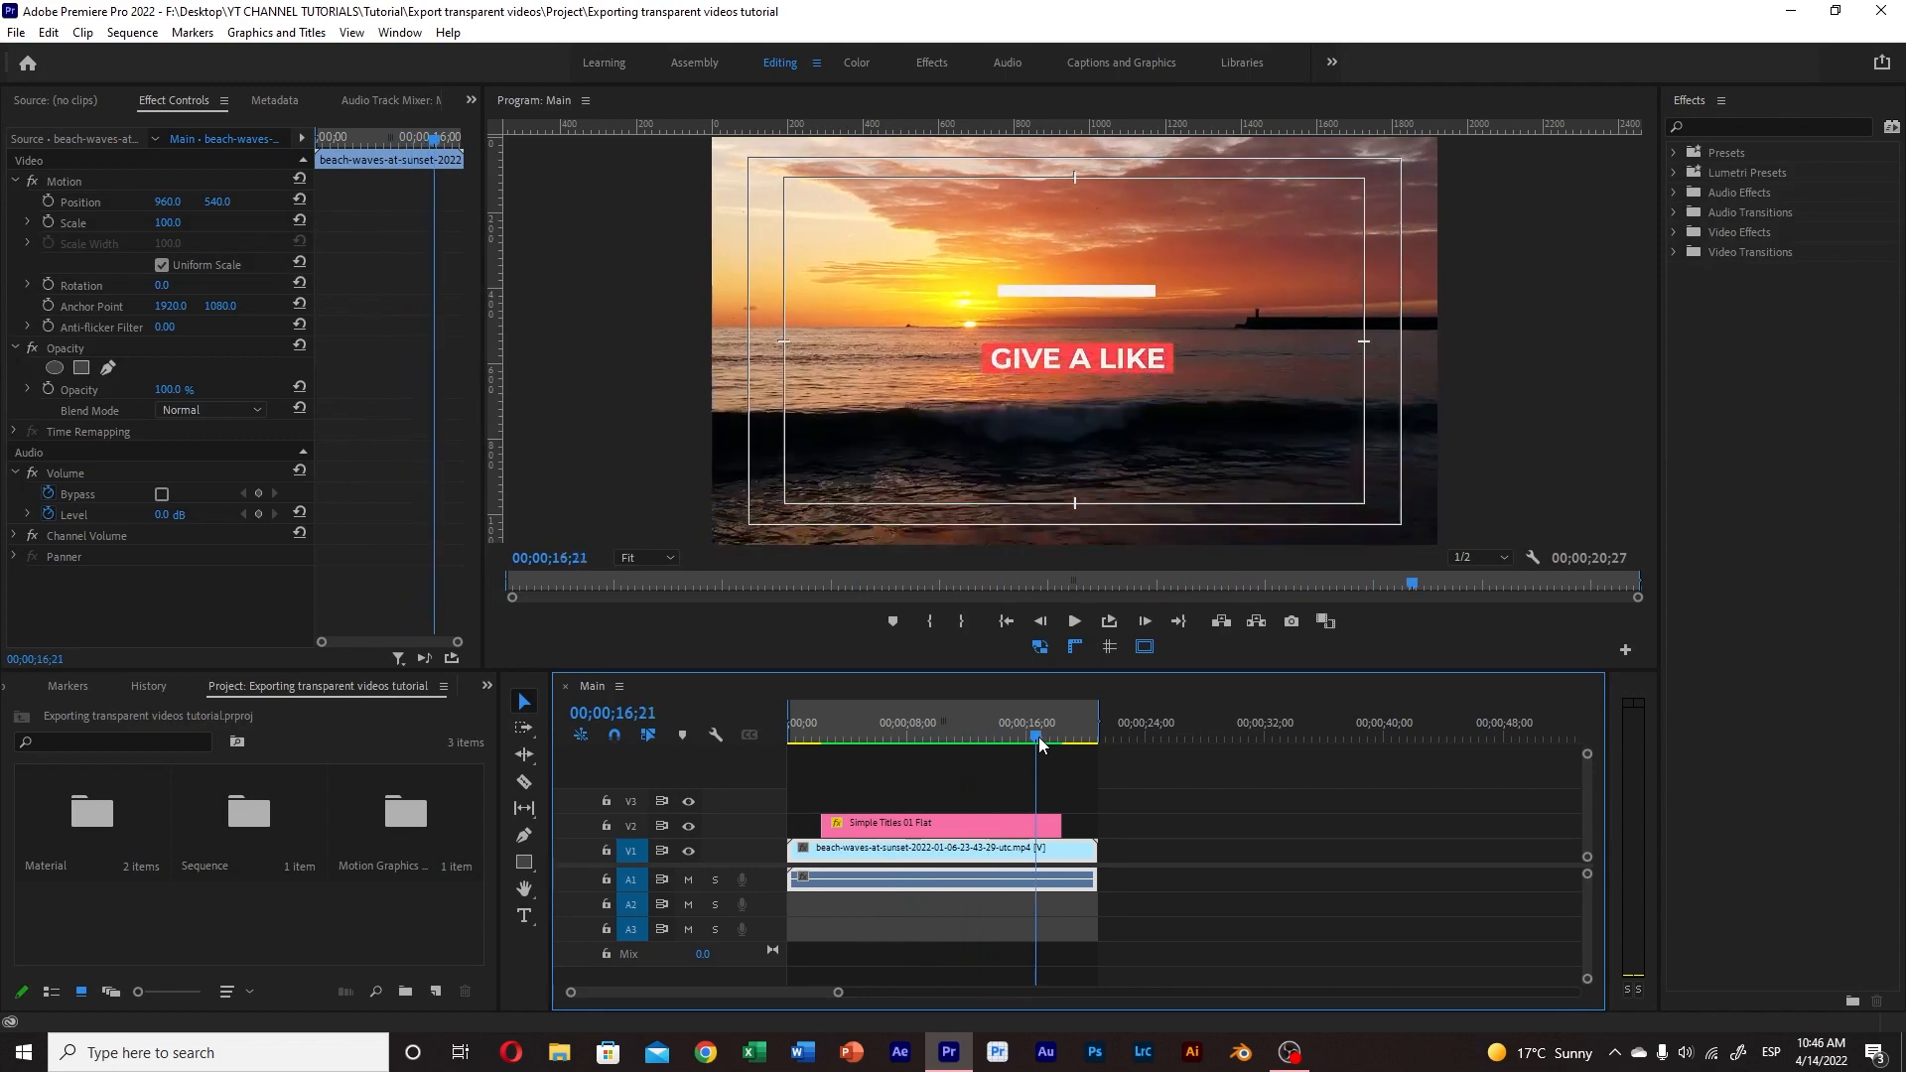
{"action": "left_click", "coordinate": [910, 736]}
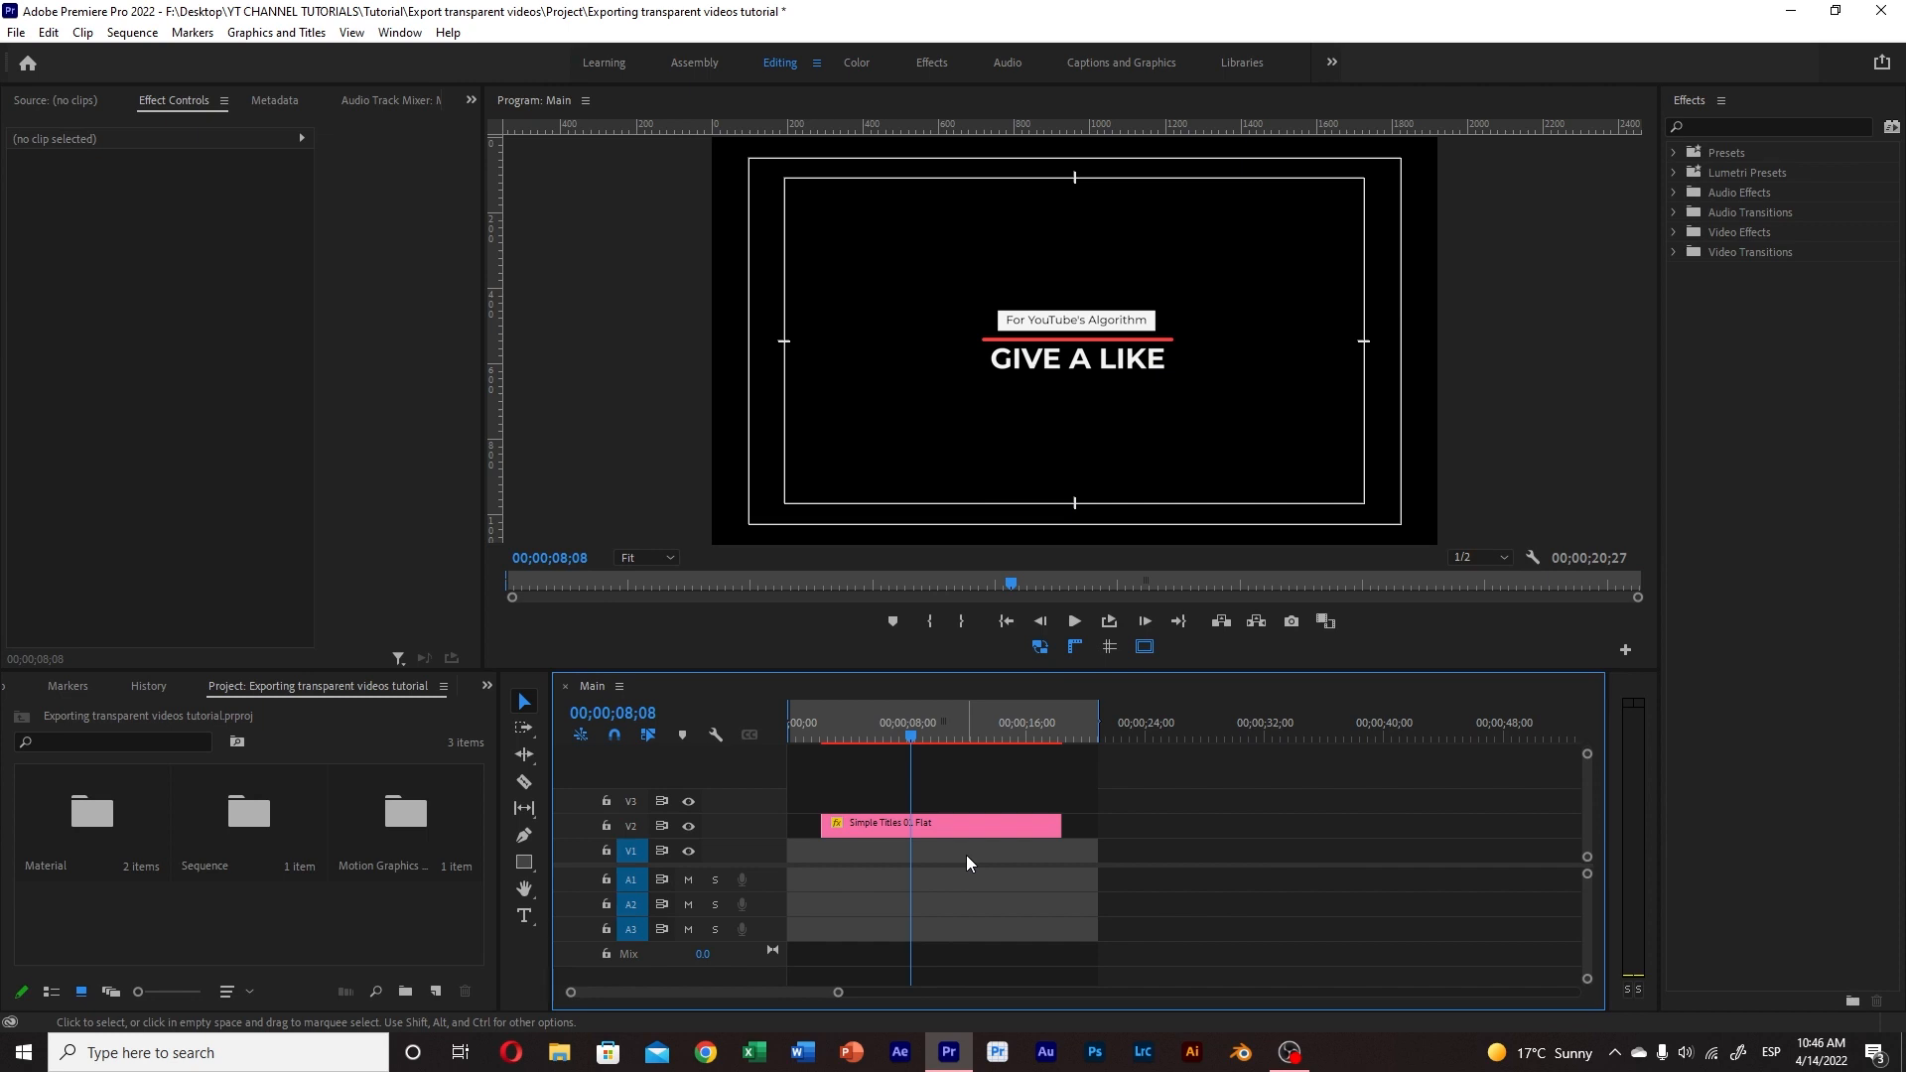
{"action": "mouse_move", "coordinate": [843, 697]}
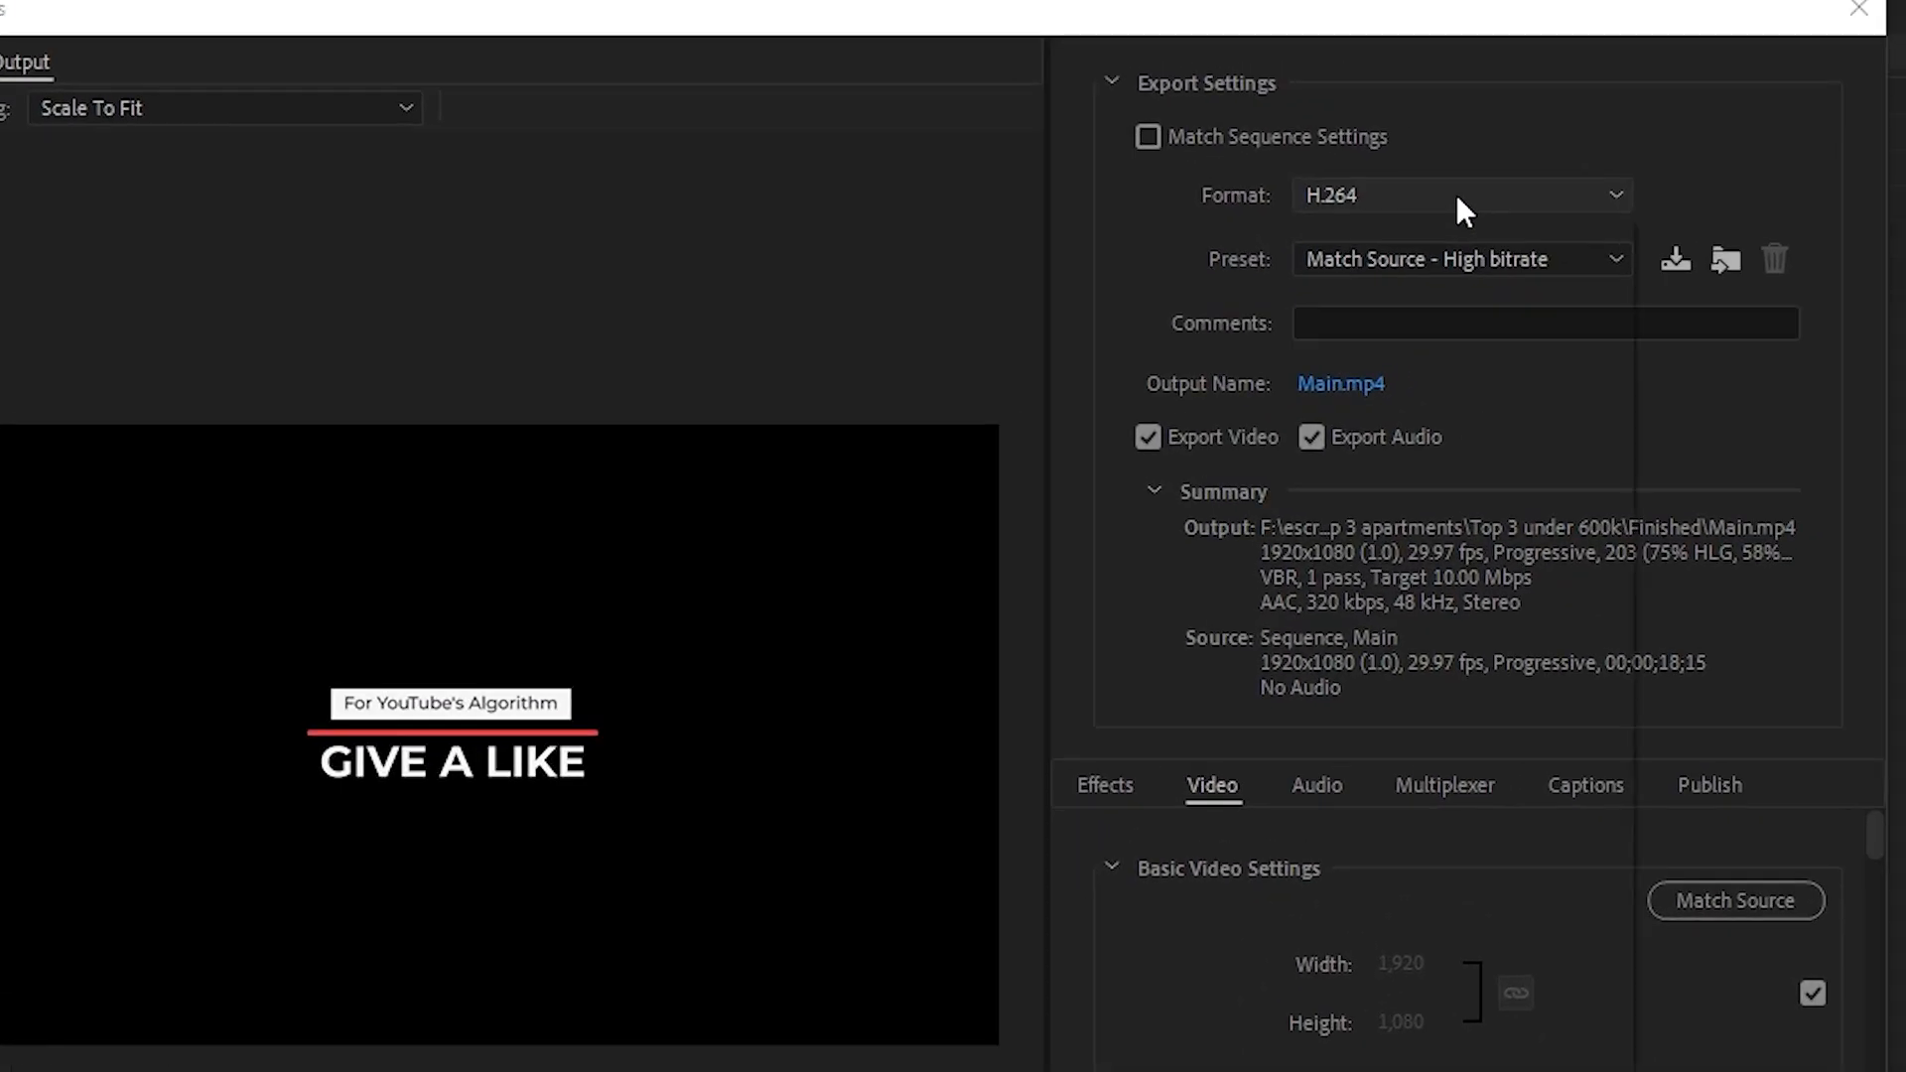
- Choose QuickTime as the export format and browse the export preset choices
{"action": "left_click", "coordinate": [1461, 194]}
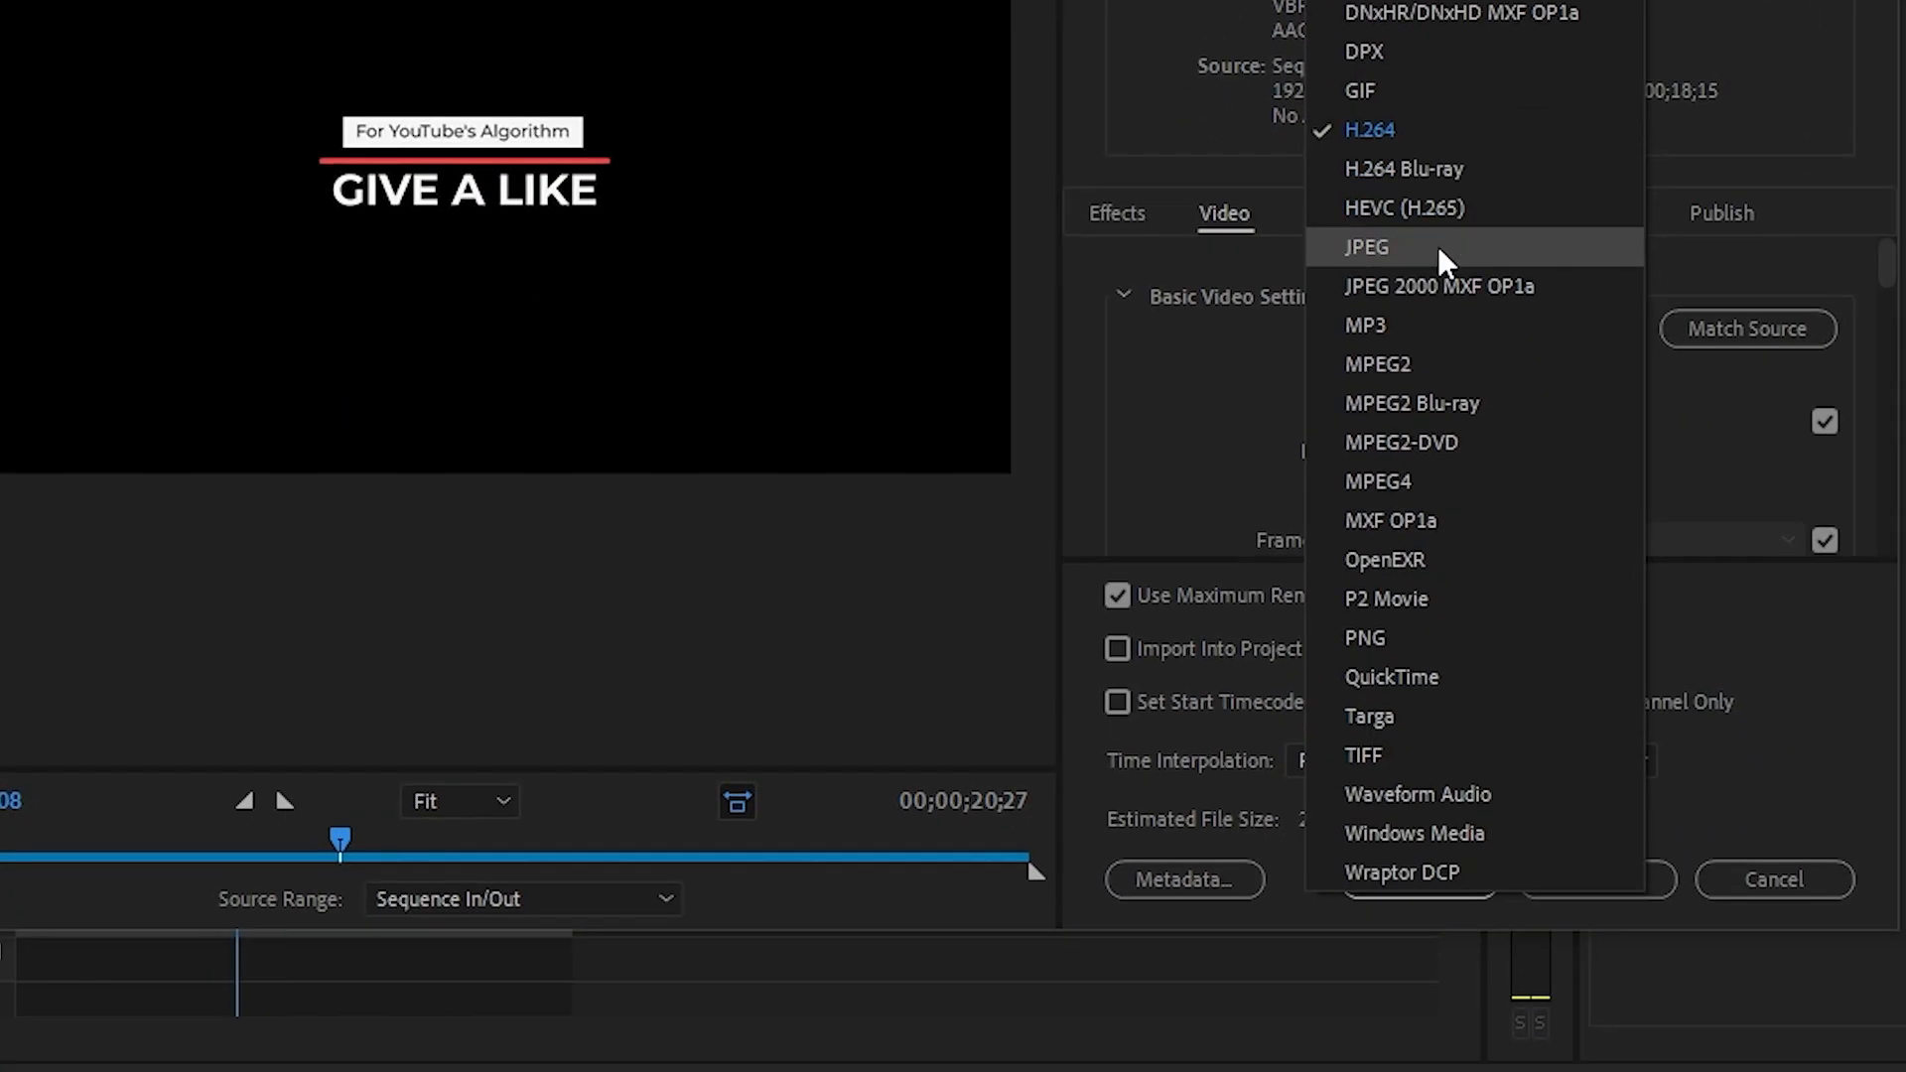
{"action": "left_click", "coordinate": [1367, 247]}
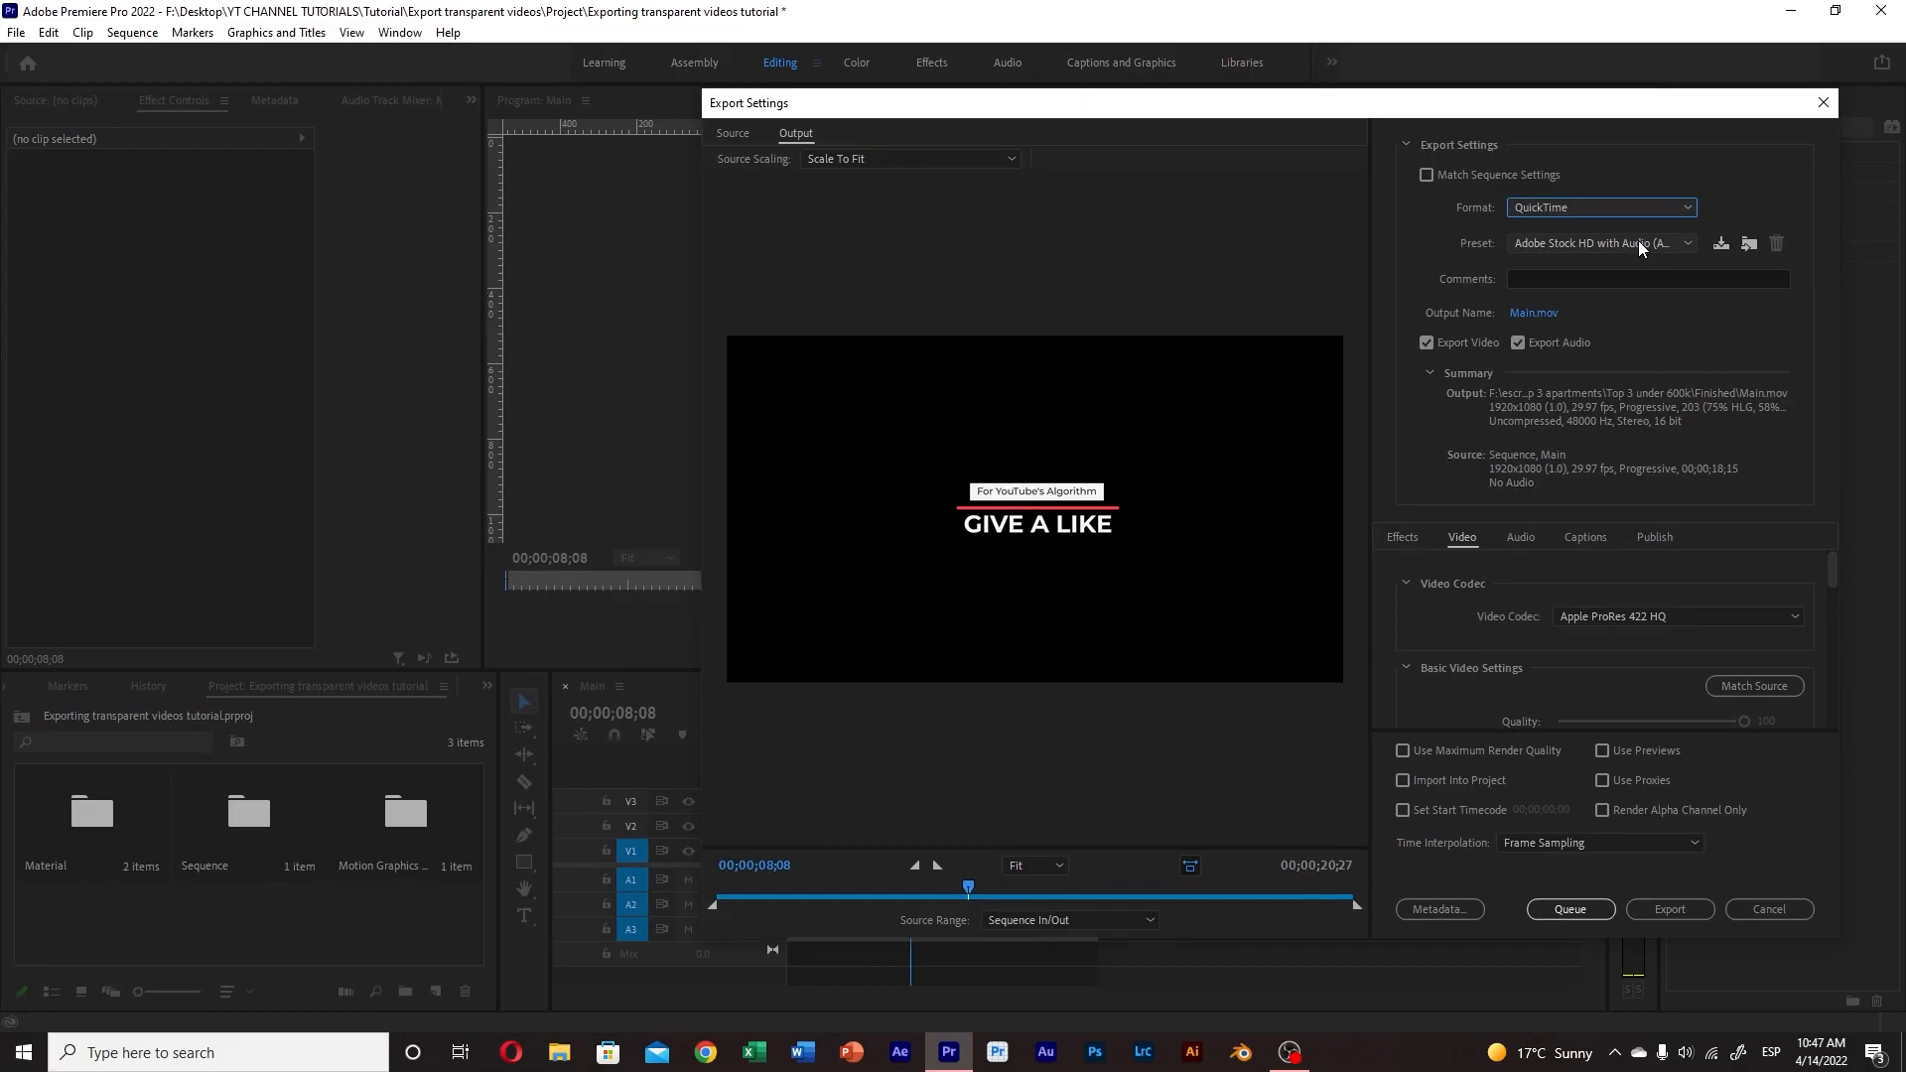
{"action": "left_click", "coordinate": [1600, 243]}
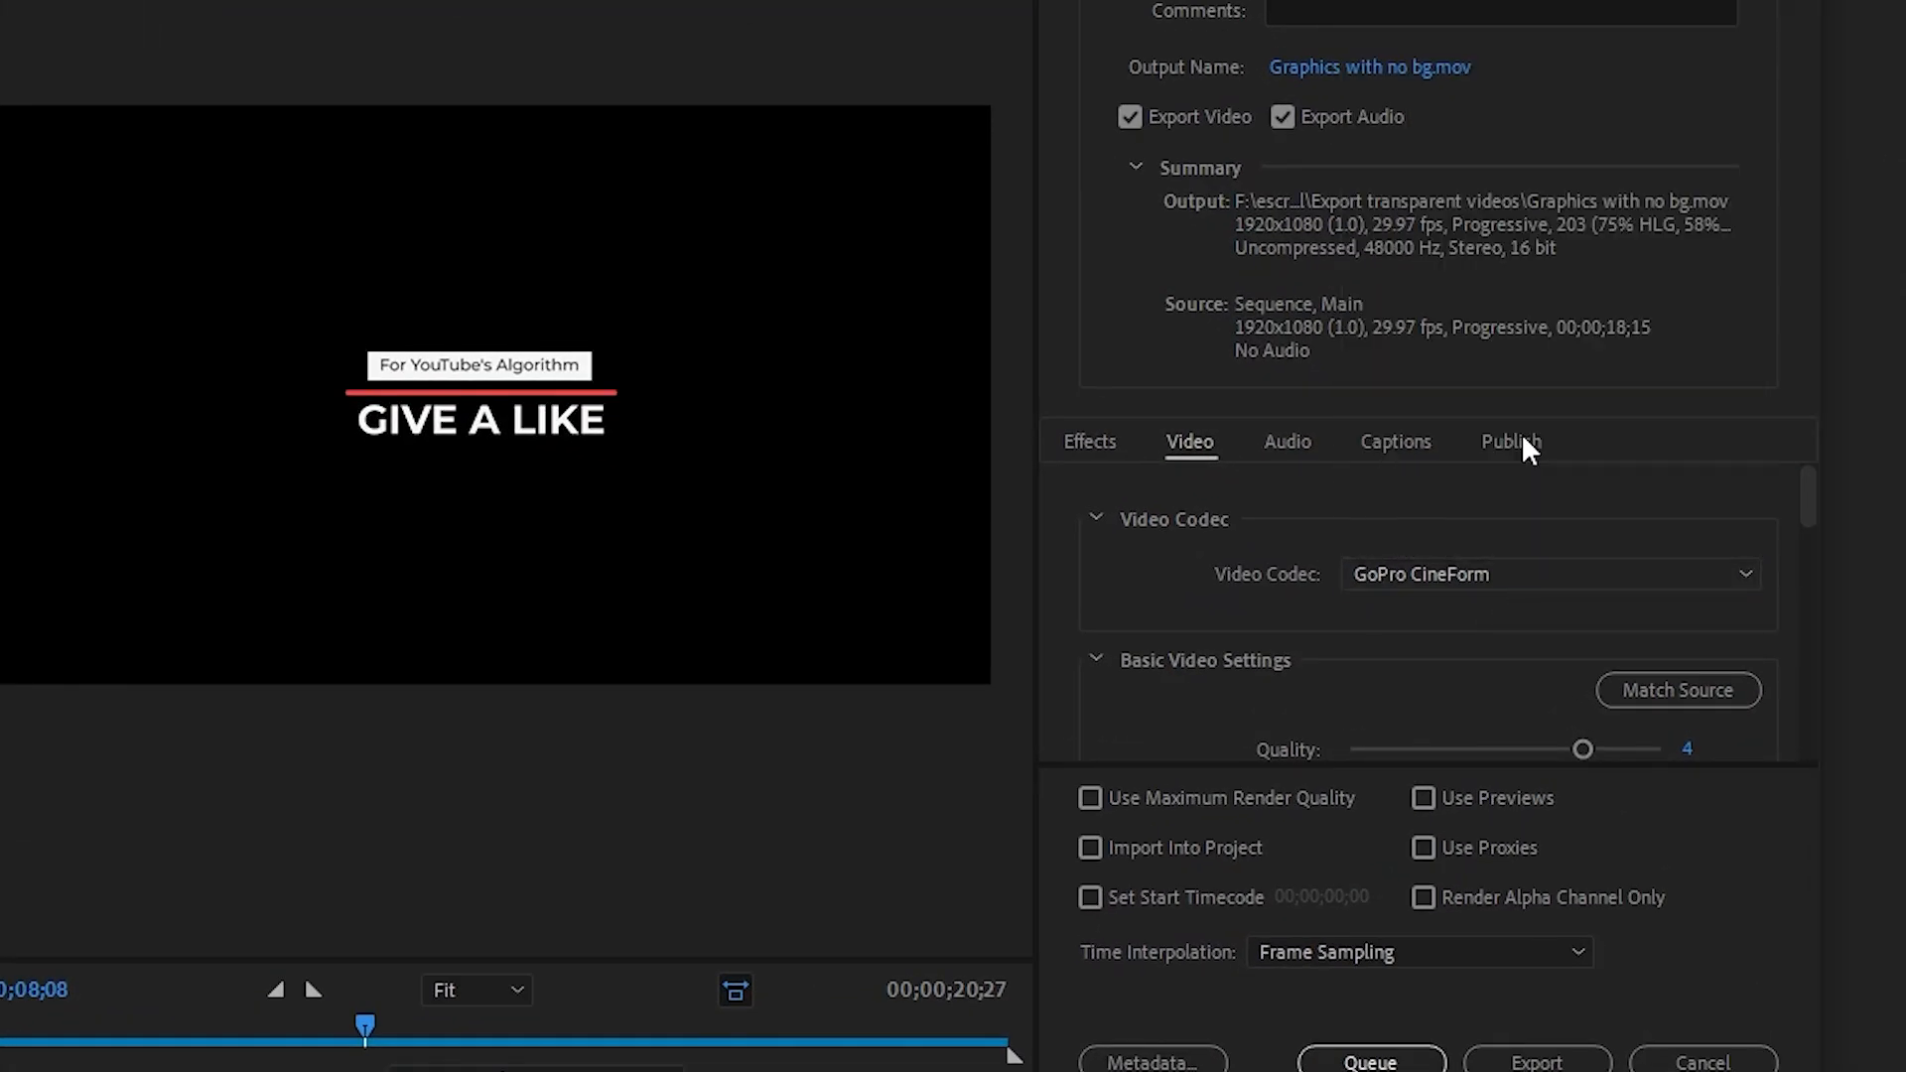
- Raise export quality to 5 and scroll to the RGBA + alpha depth settings
{"action": "scroll", "scroll_direction": "down", "scroll_amount": 3}
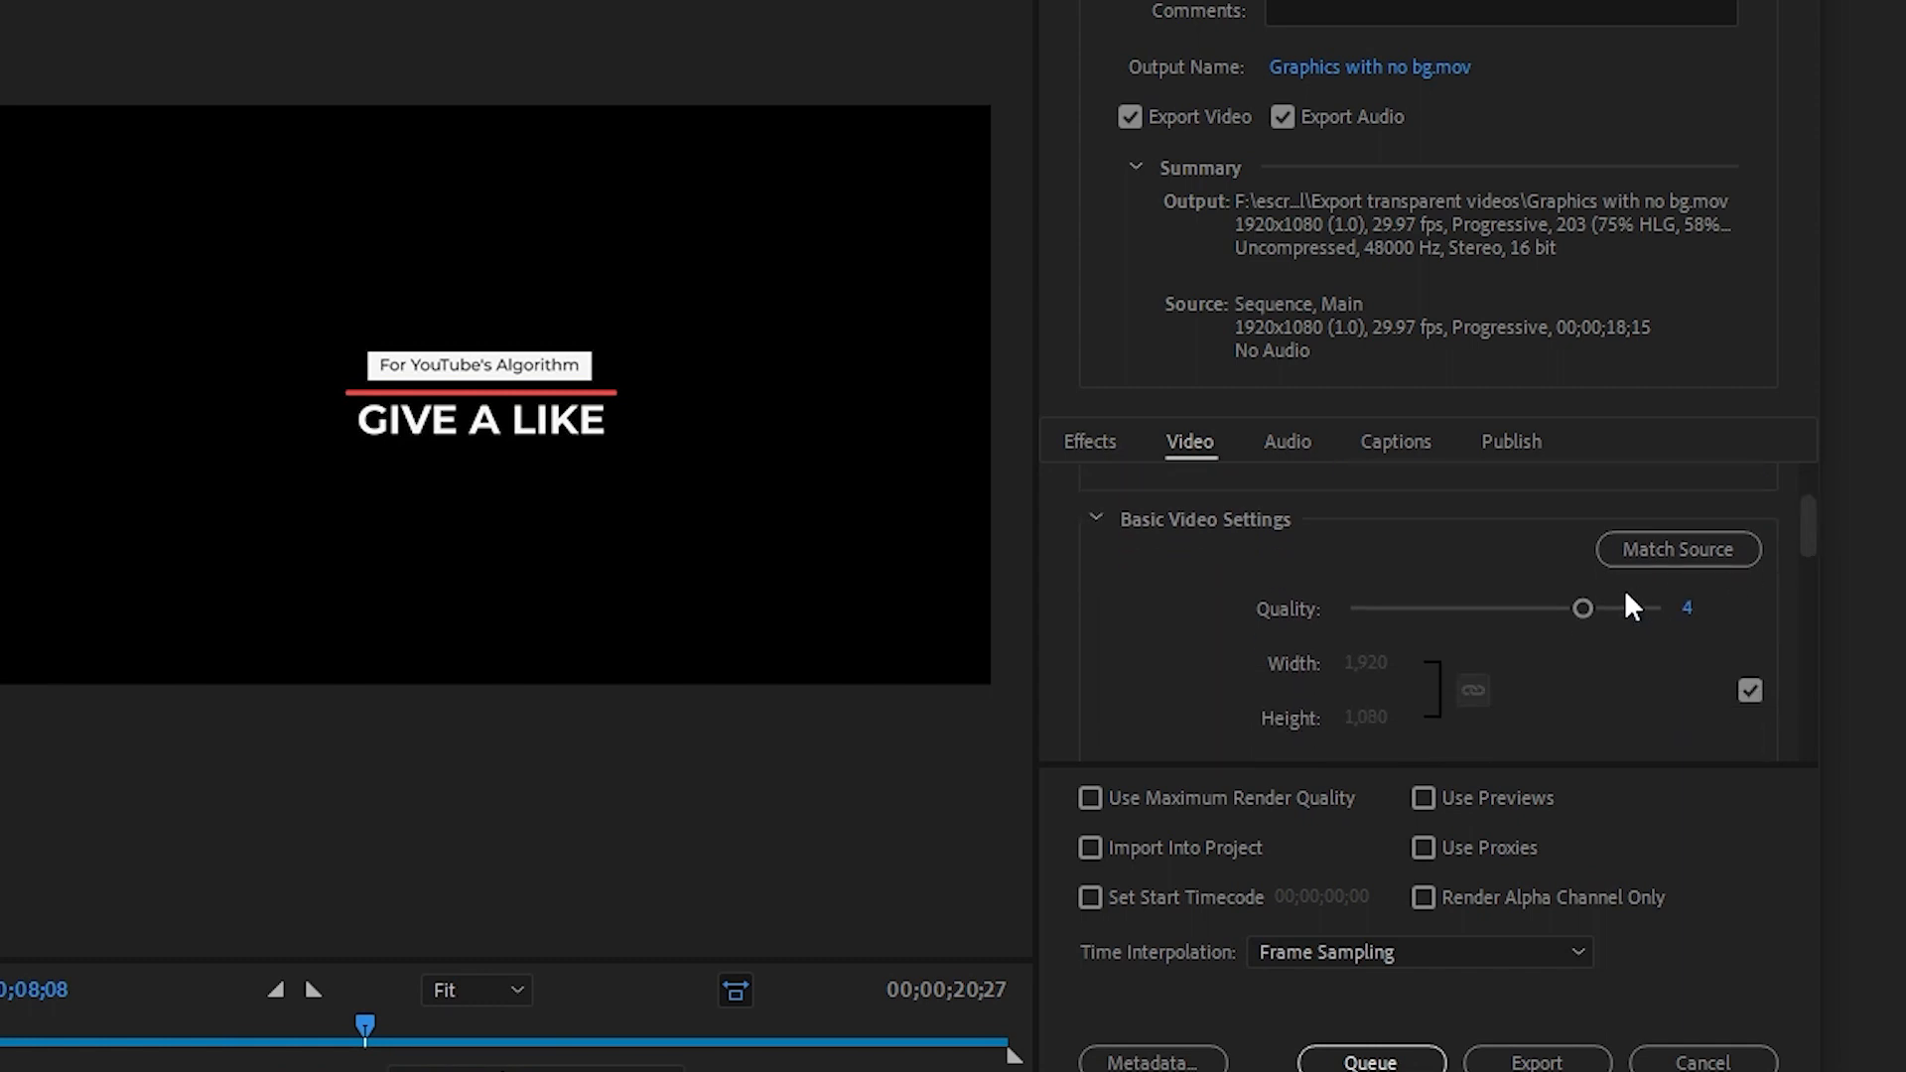
{"action": "left_click_drag", "start_coordinate": [1580, 607], "coordinate": [1662, 607]}
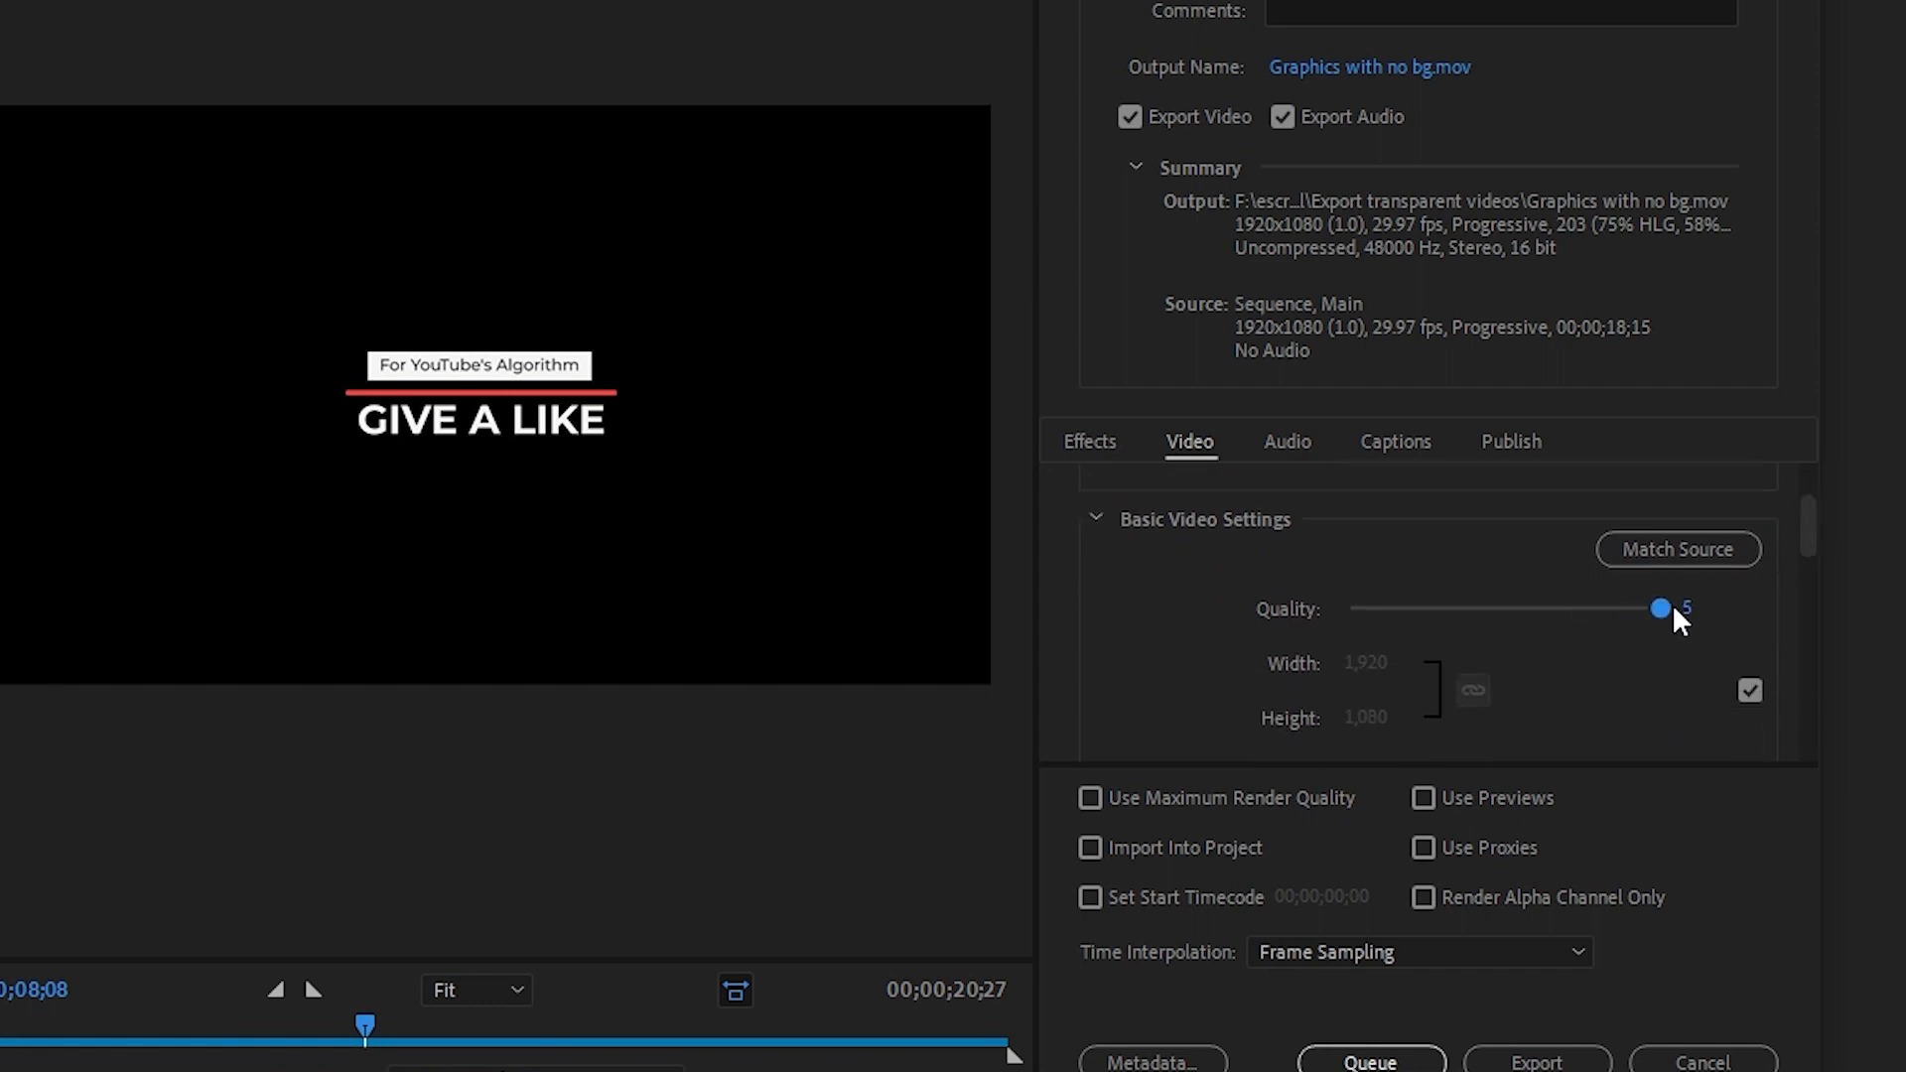
{"action": "mouse_move", "coordinate": [1786, 614]}
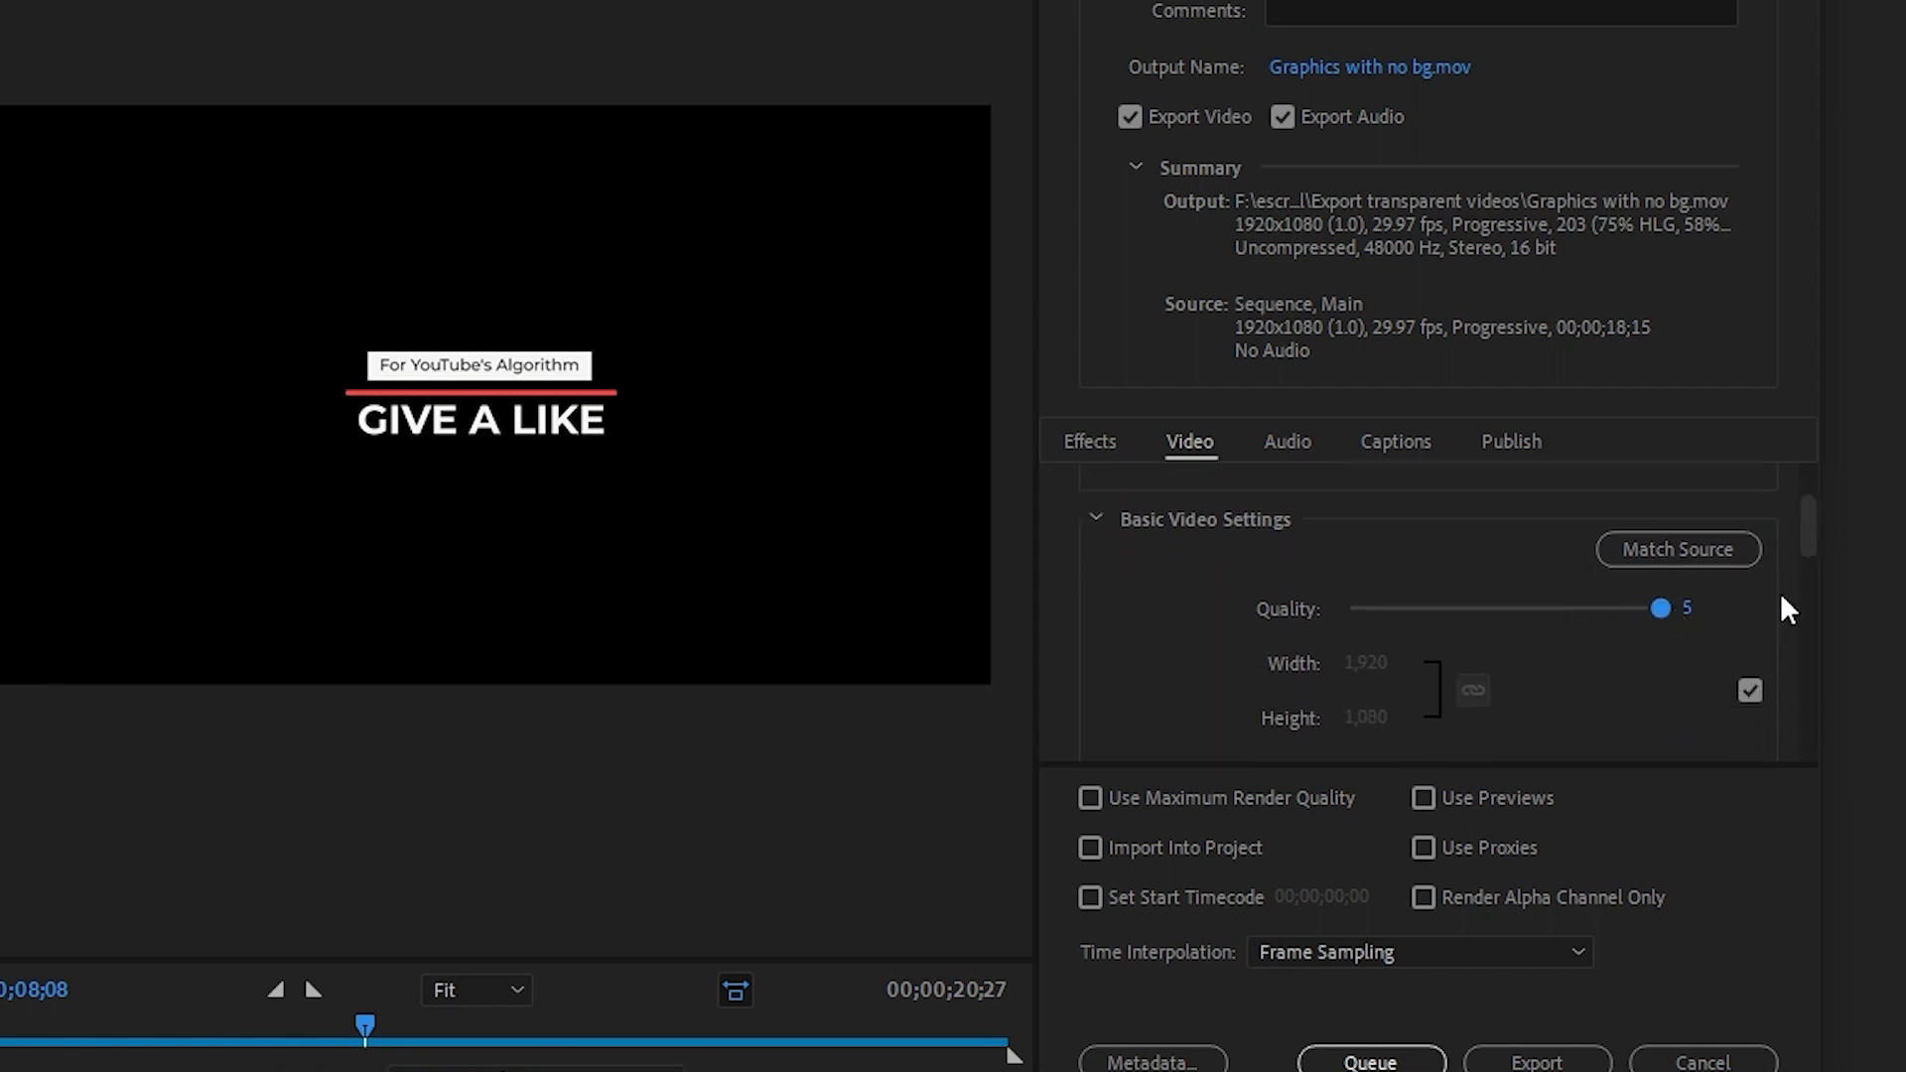
{"action": "mouse_move", "coordinate": [1805, 566]}
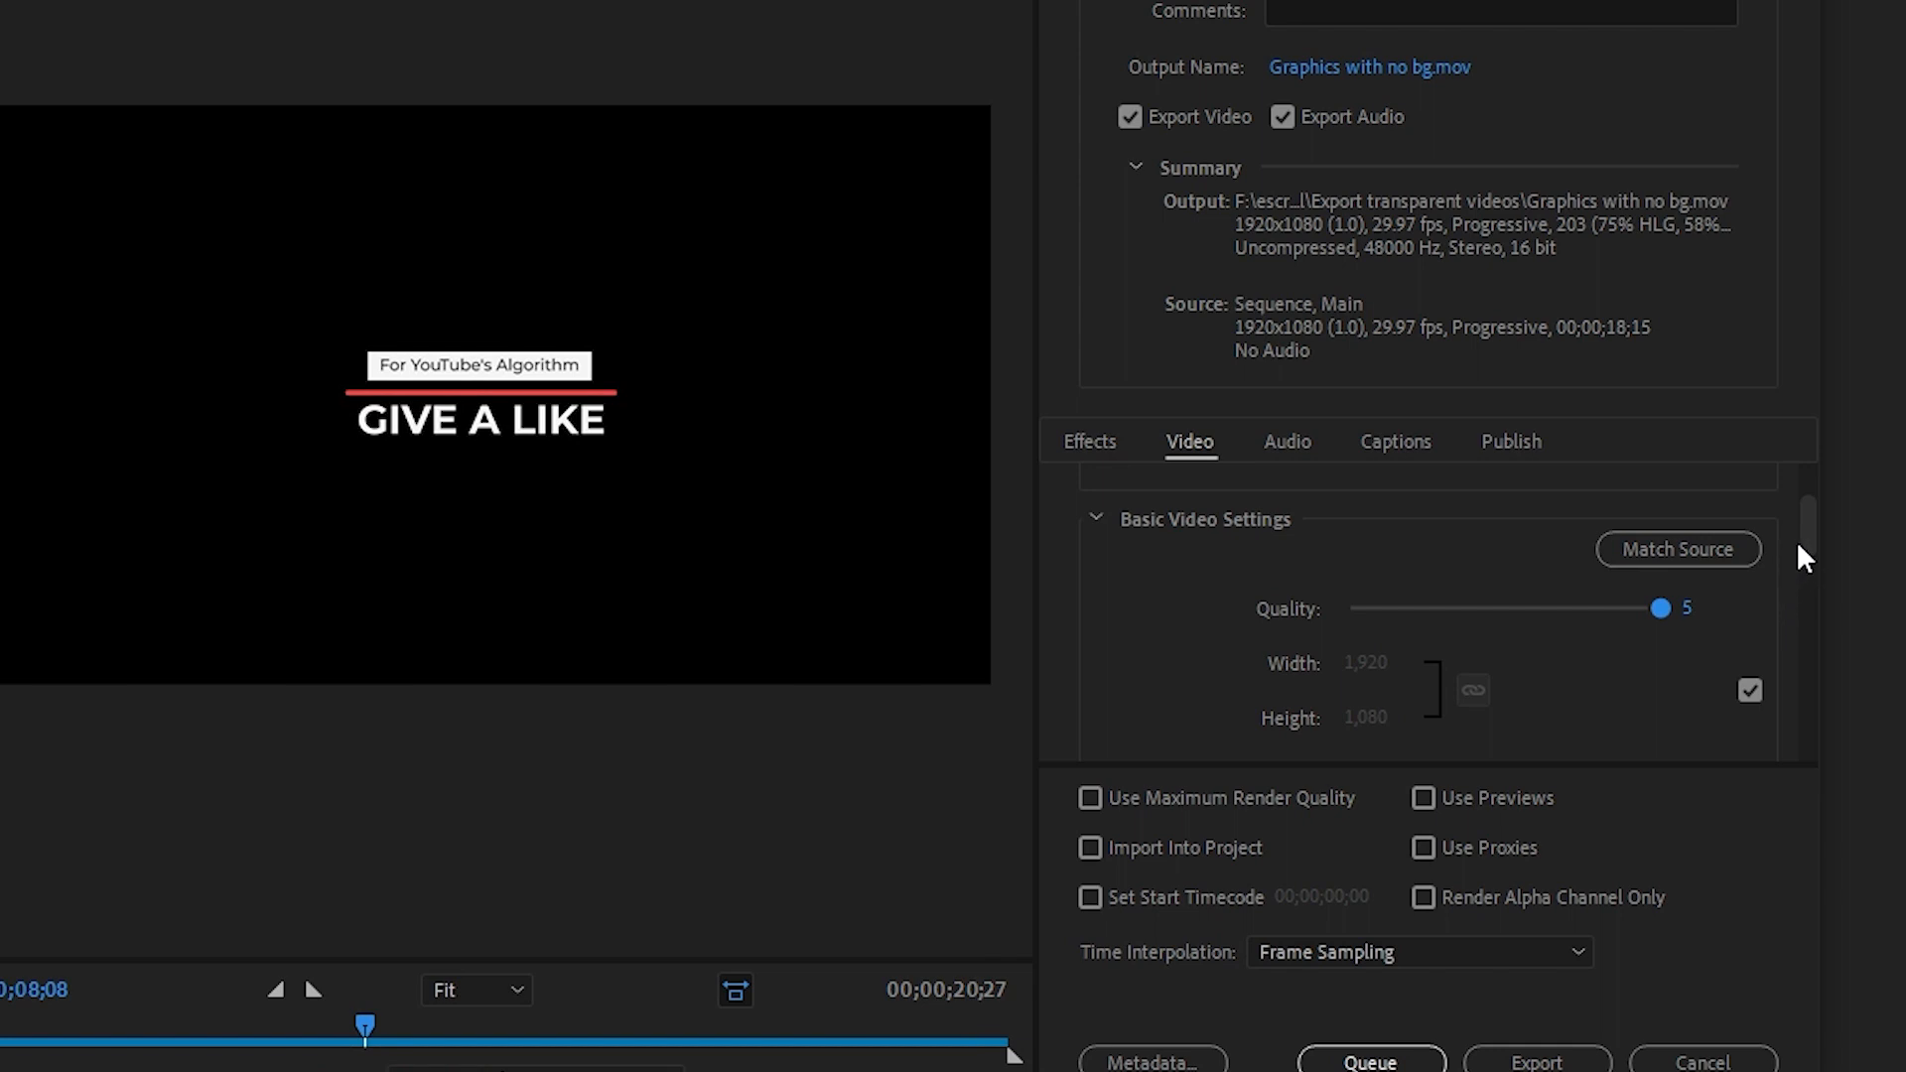
{"action": "scroll", "scroll_direction": "down", "scroll_amount": 3}
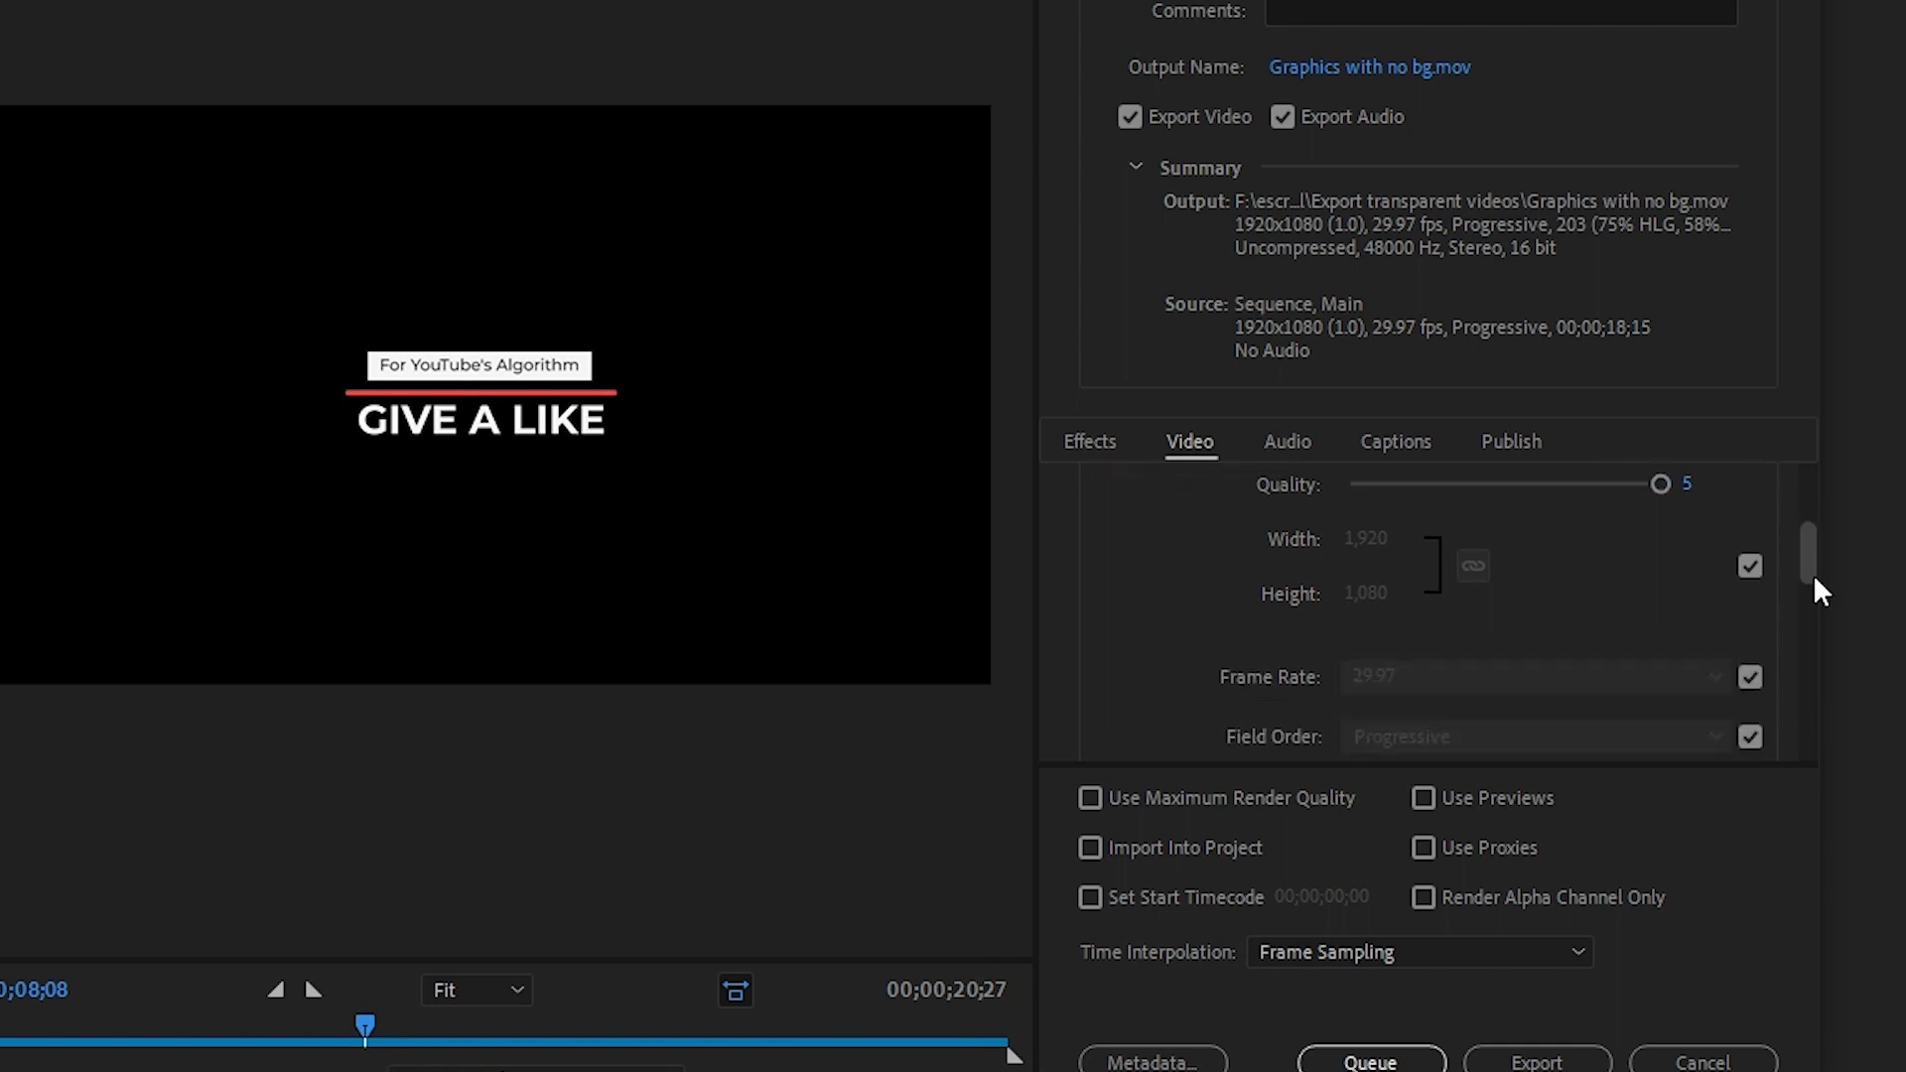
{"action": "scroll", "scroll_direction": "down", "scroll_amount": 3}
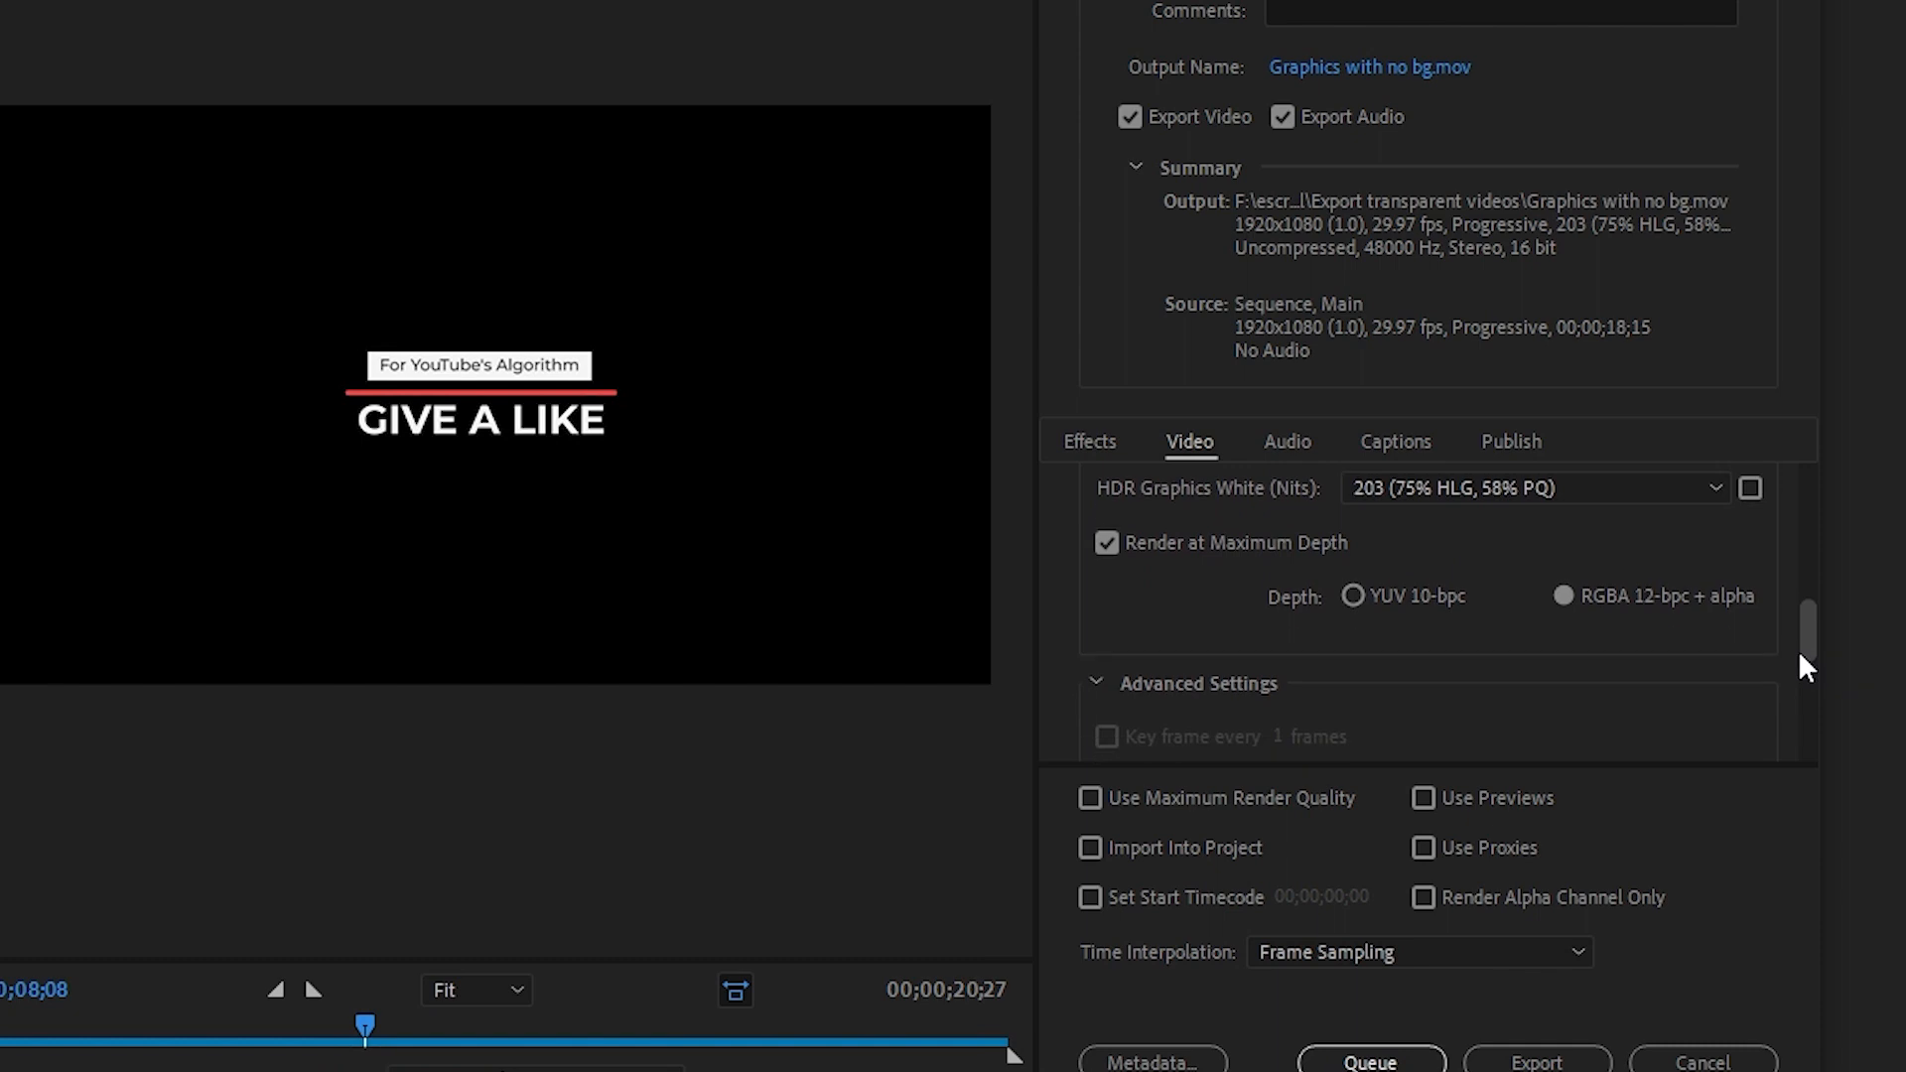
- Enable Use Maximum Render Quality and start encoding the Main sequence
{"action": "left_click", "coordinate": [1107, 543]}
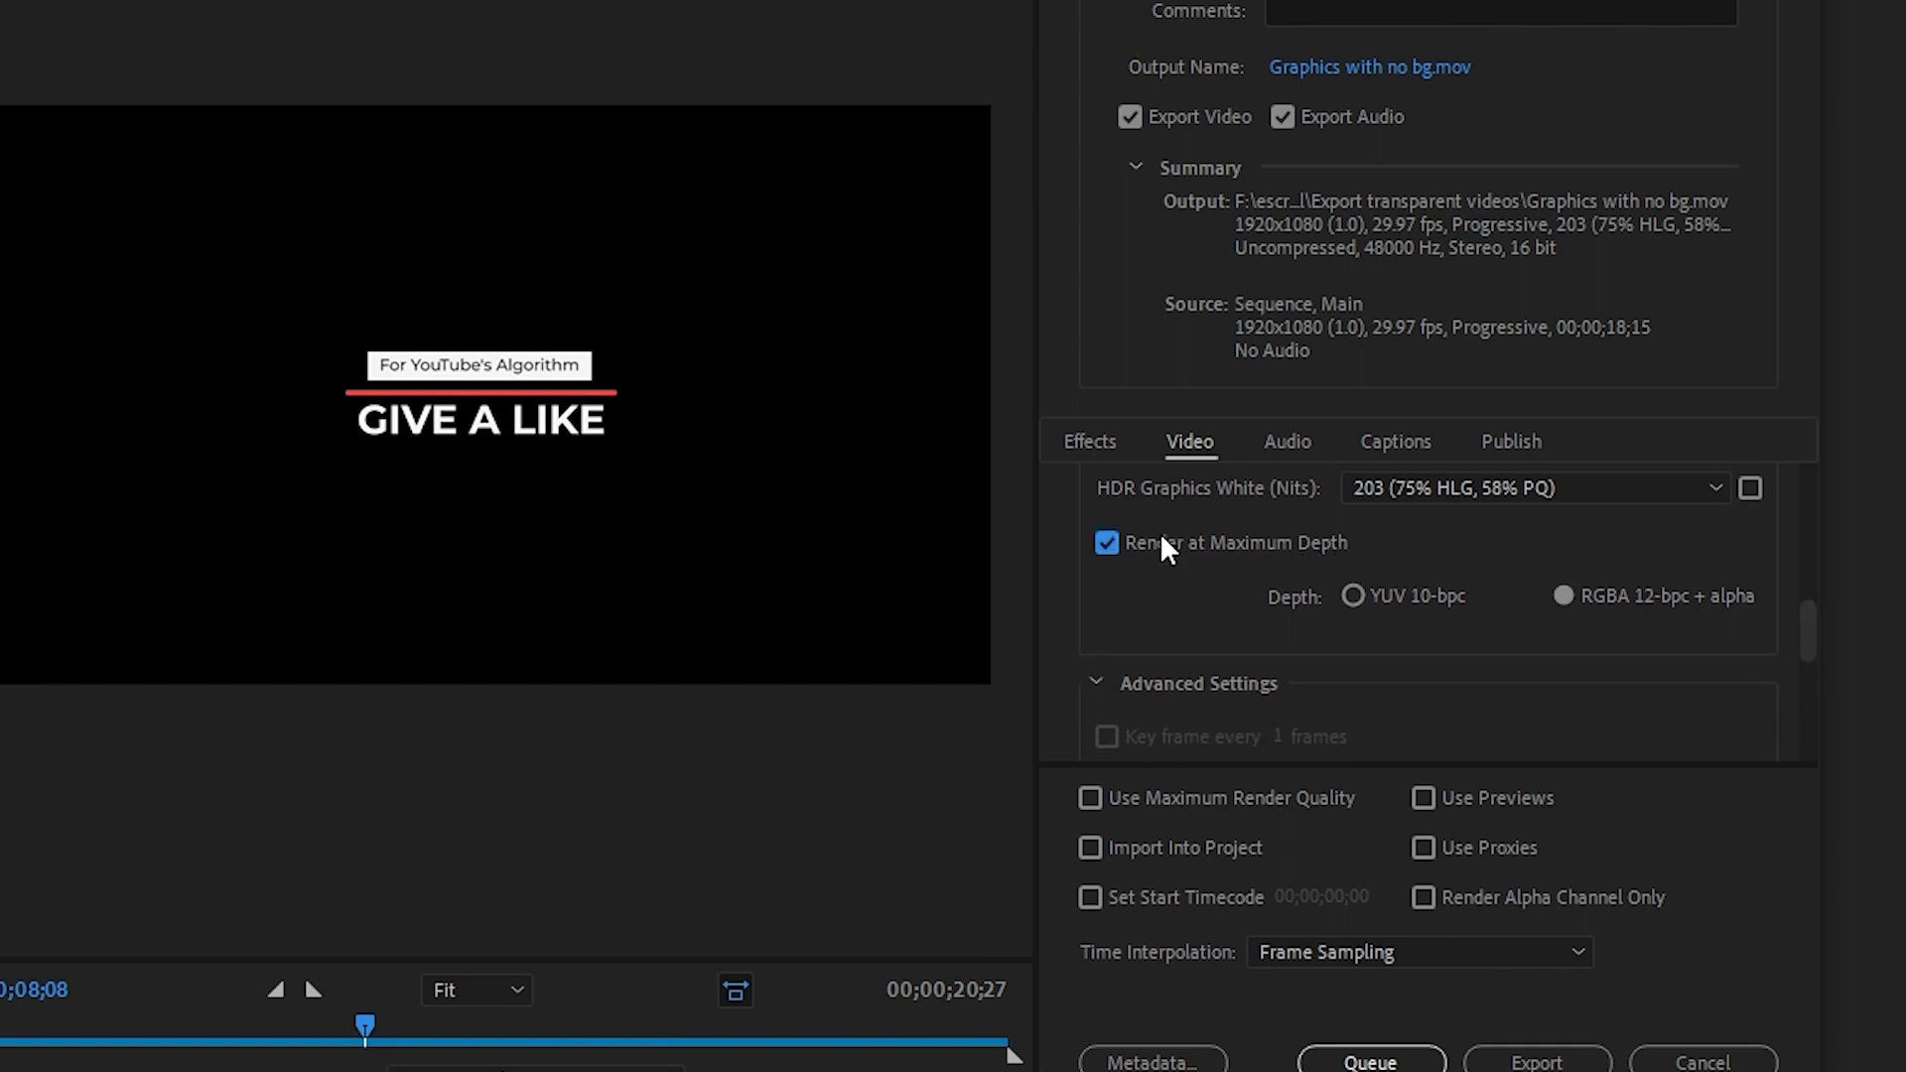
{"action": "left_click", "coordinate": [1090, 798]}
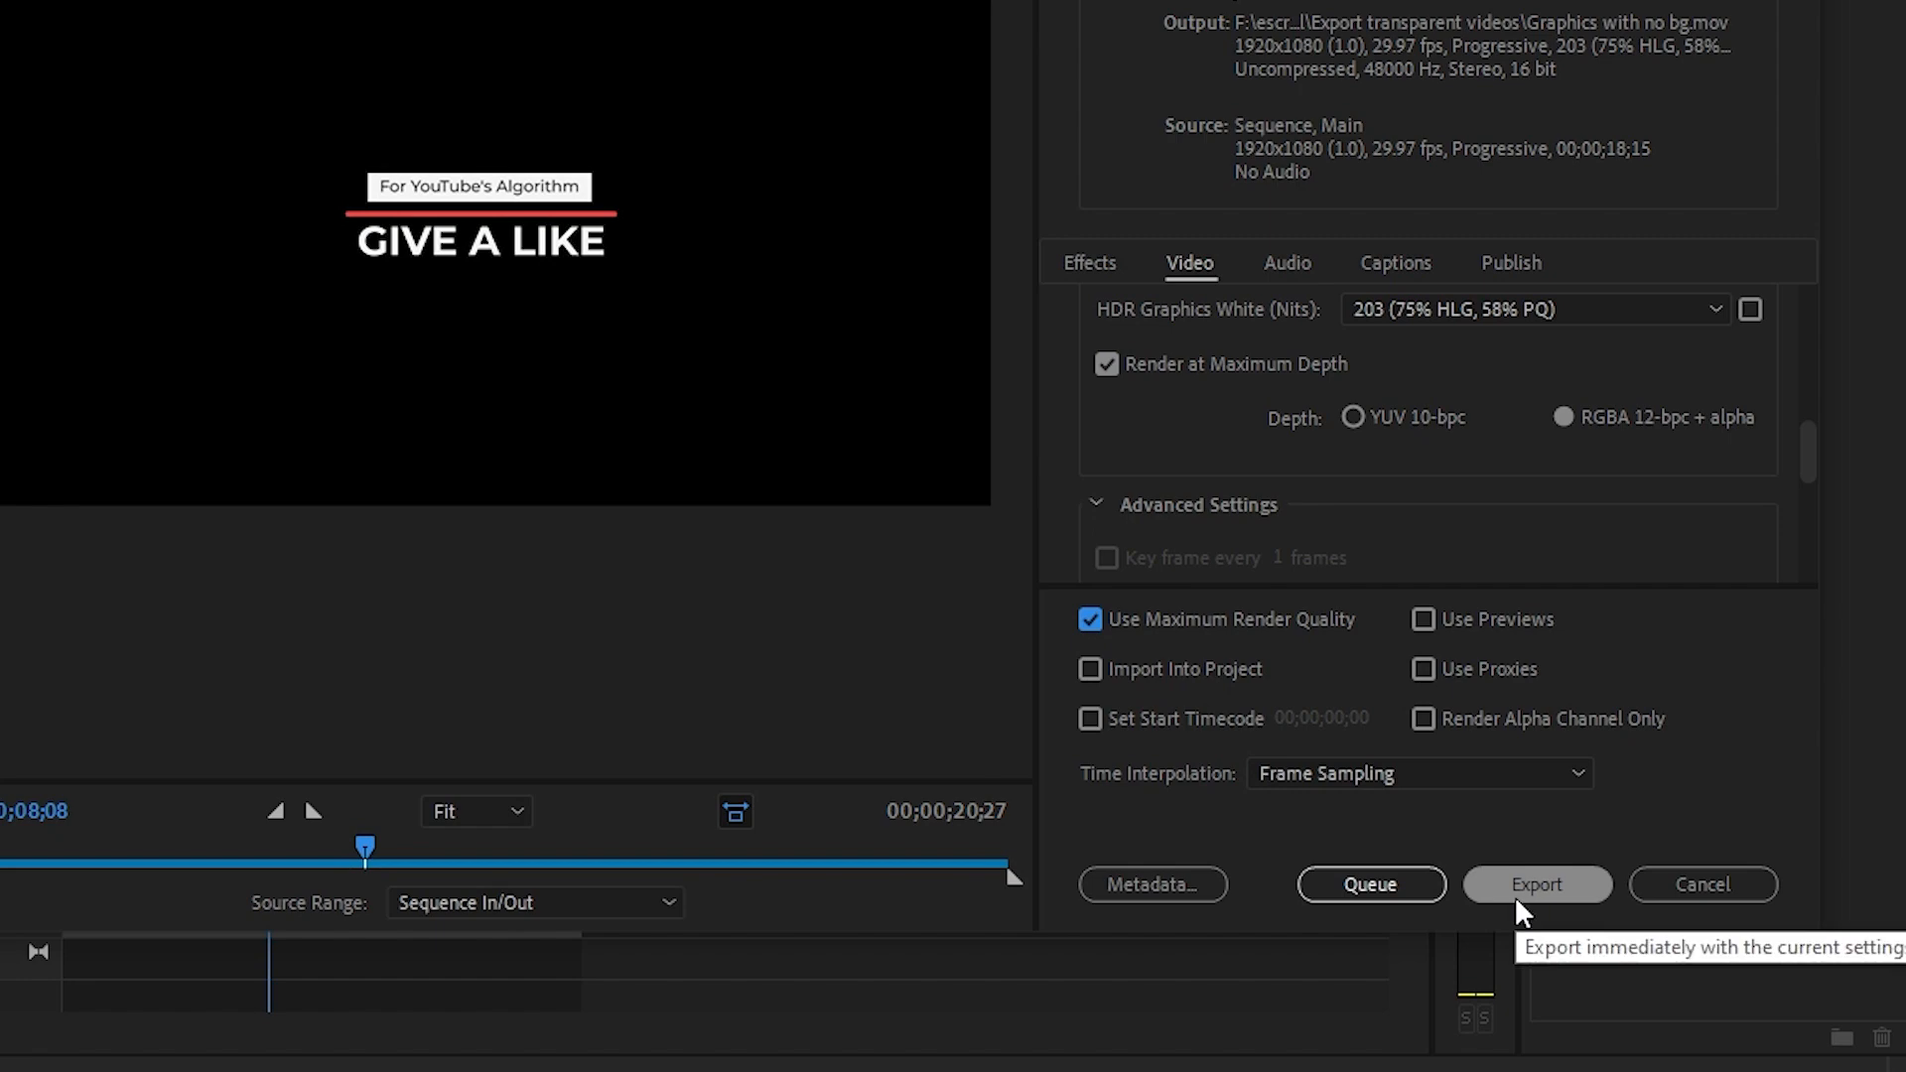
{"action": "left_click", "coordinate": [1536, 885]}
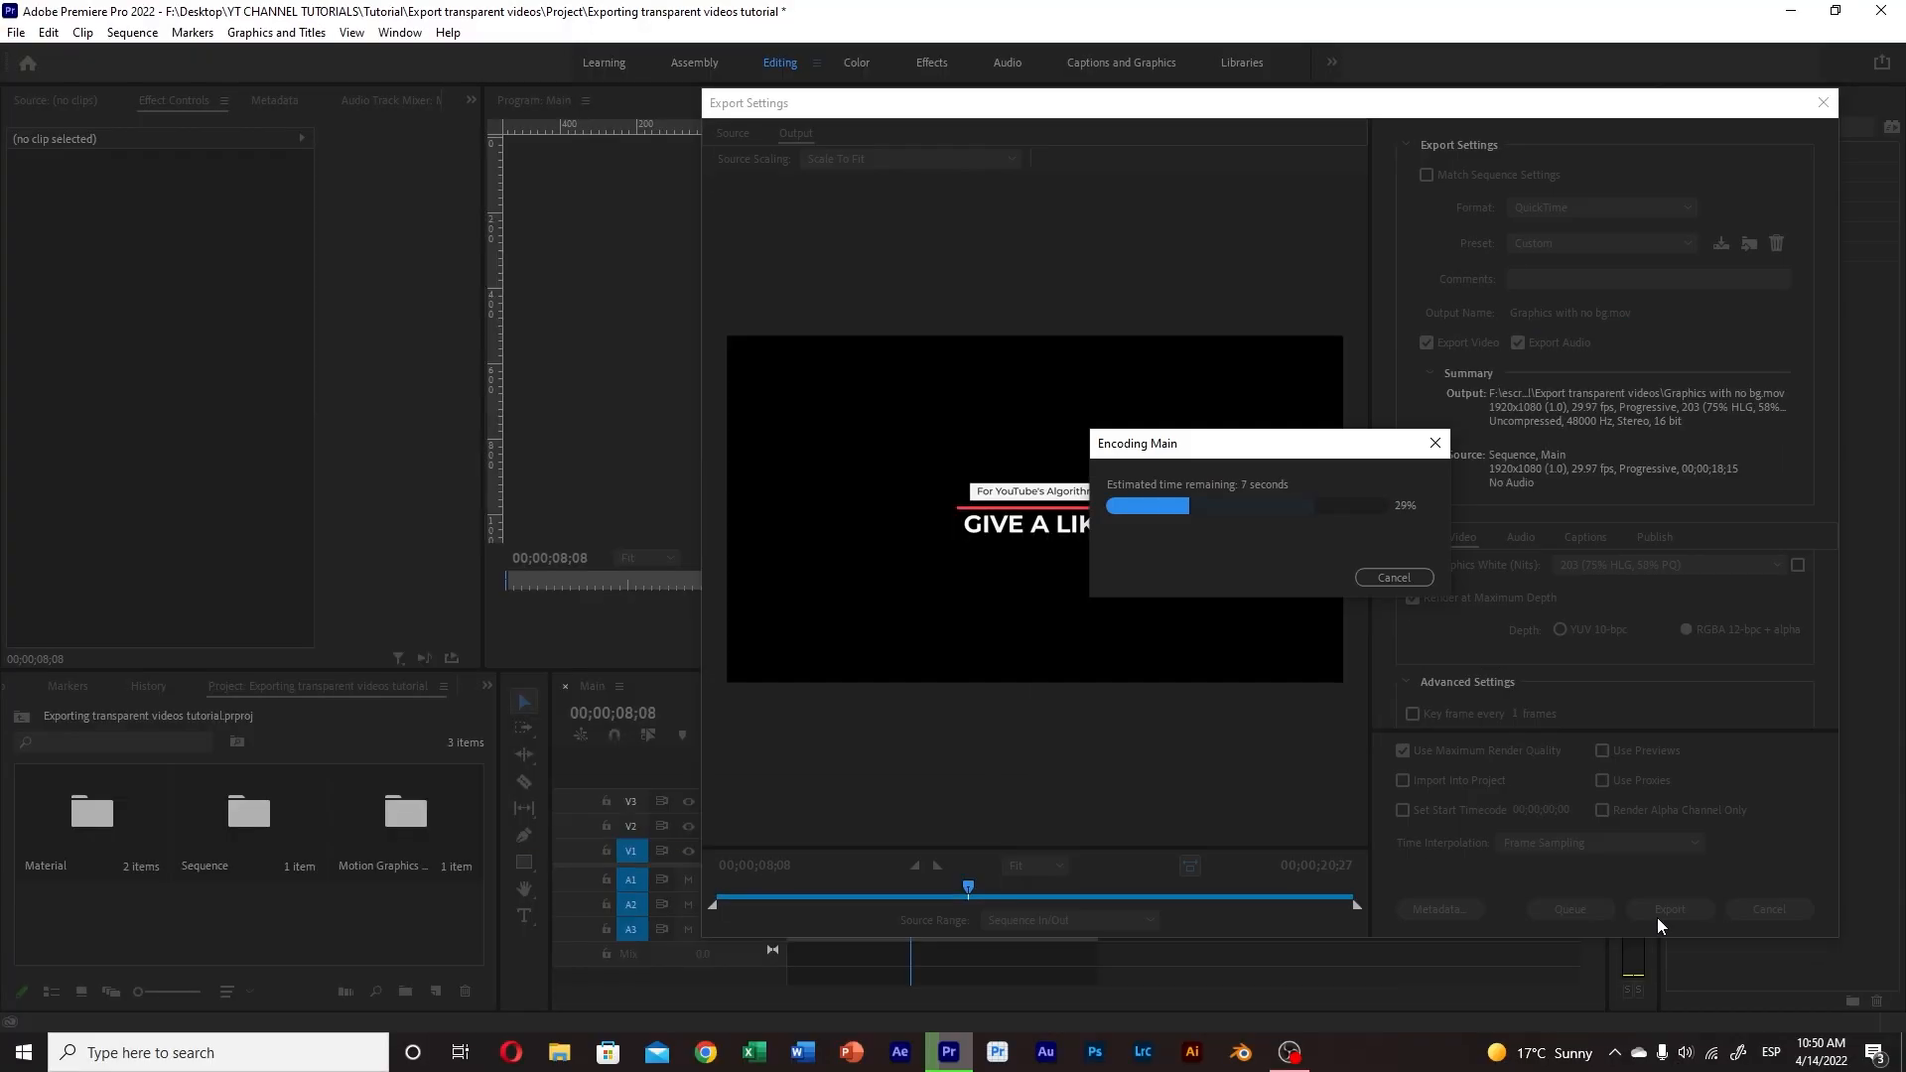